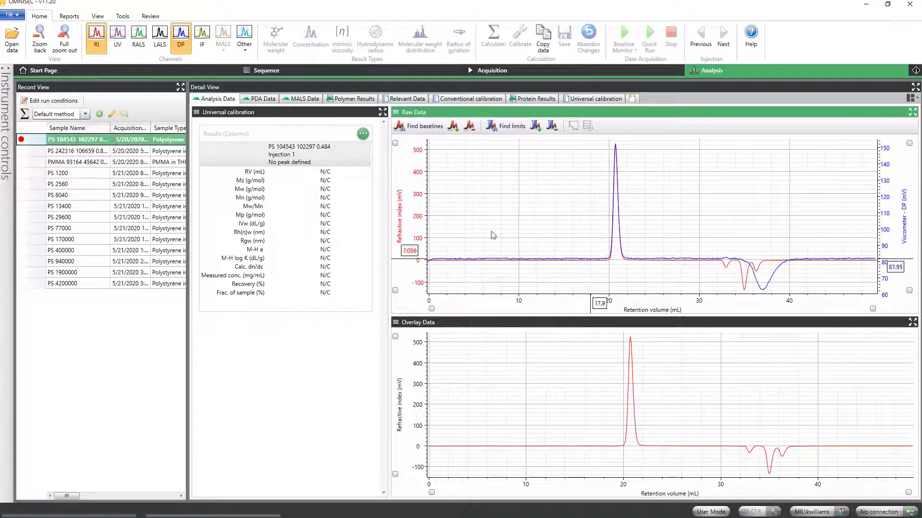
- Begin a new calculation method from Record View with the sample data open
drag(603, 258, 634, 259)
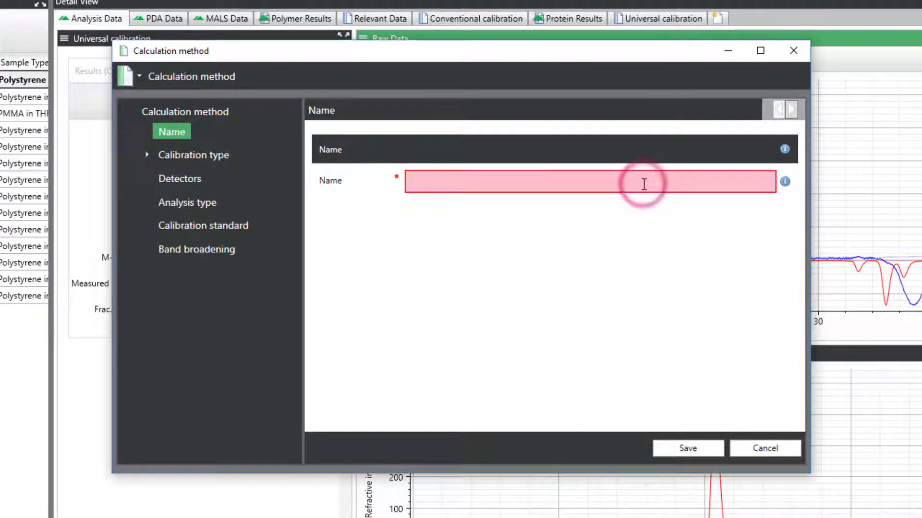
- Name the method 'Universal calibration' and review its calibration type, table and RI/DP detectors
text(Universal calibration)
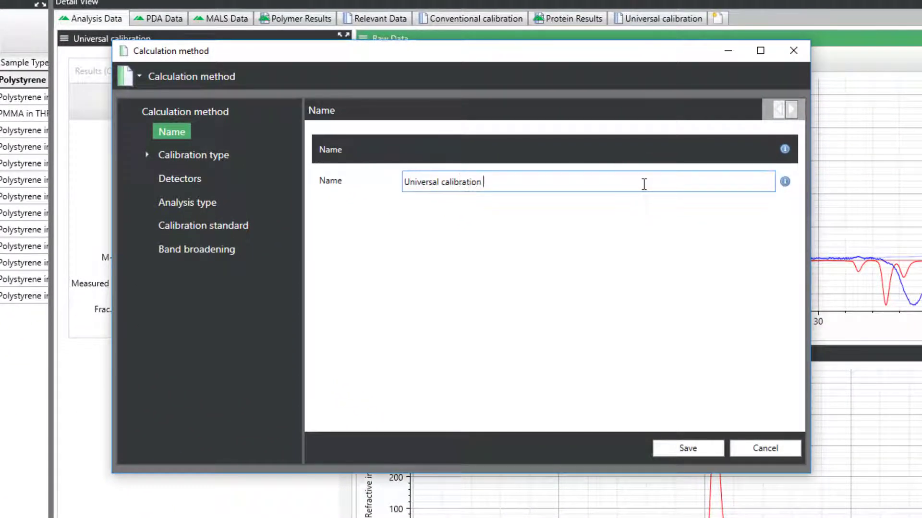
click(193, 154)
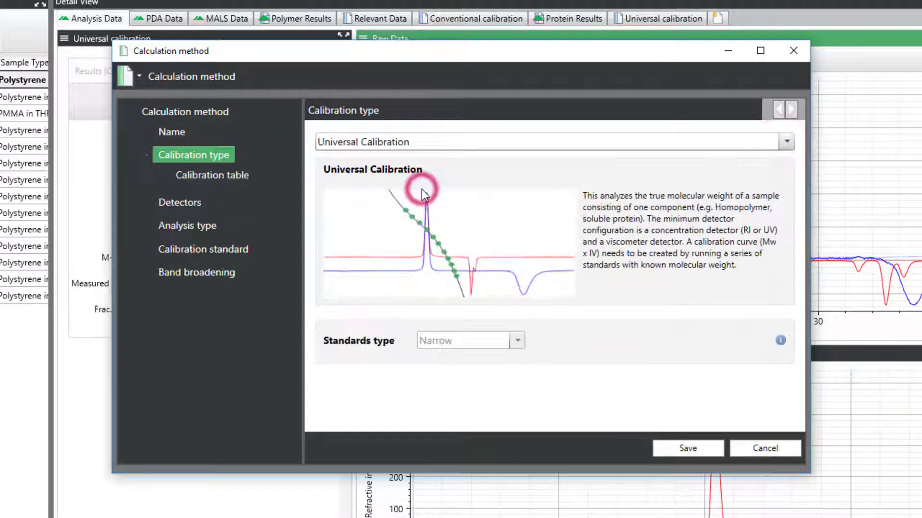
click(211, 175)
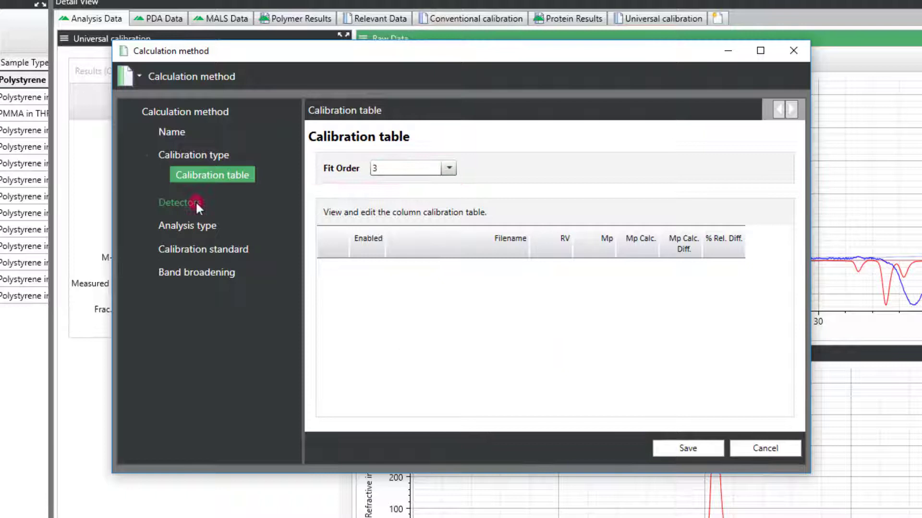
click(180, 203)
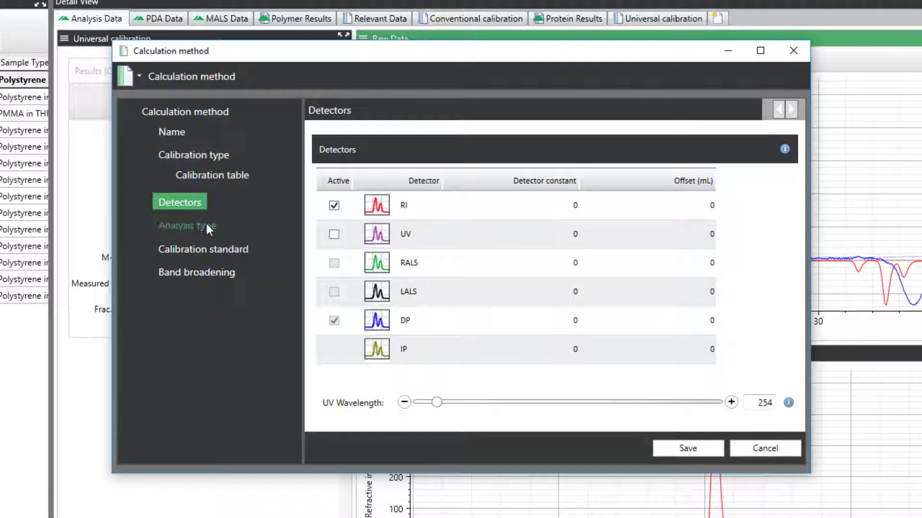
- Set the analysis type to calculate concentration from sample dn/dc
click(187, 225)
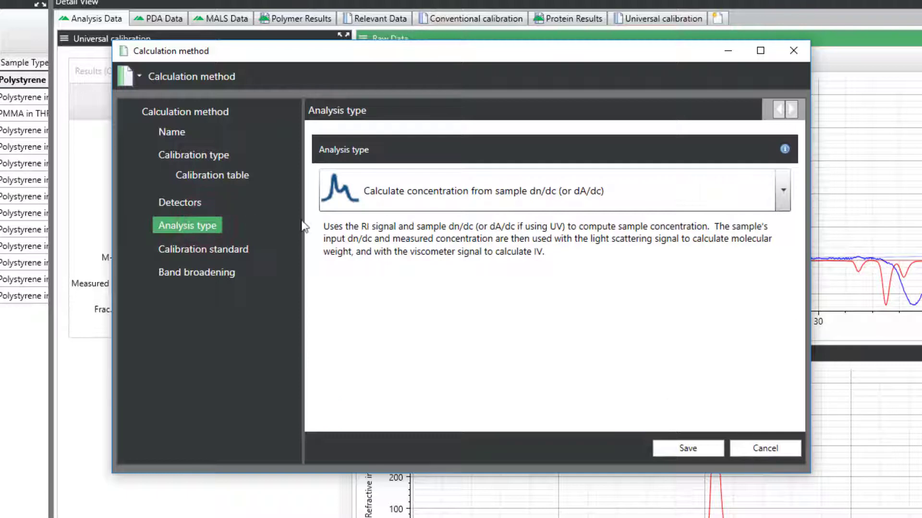
click(783, 190)
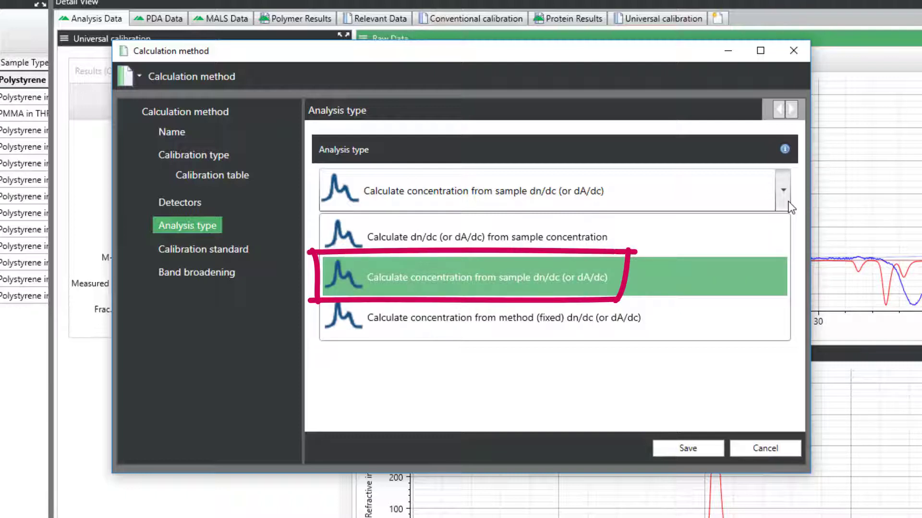
click(482, 276)
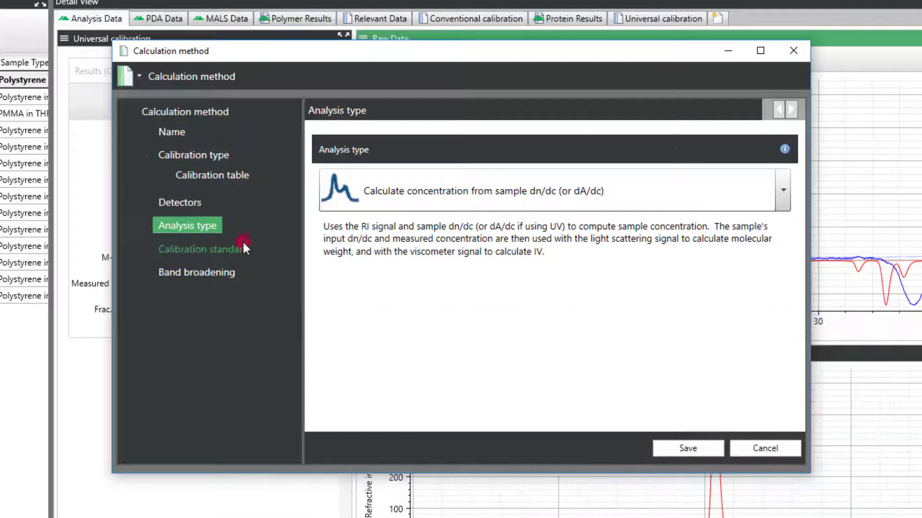
- Choose Polystyrene 105 kDa in THF, 30°C from the standards database and save the method
click(203, 249)
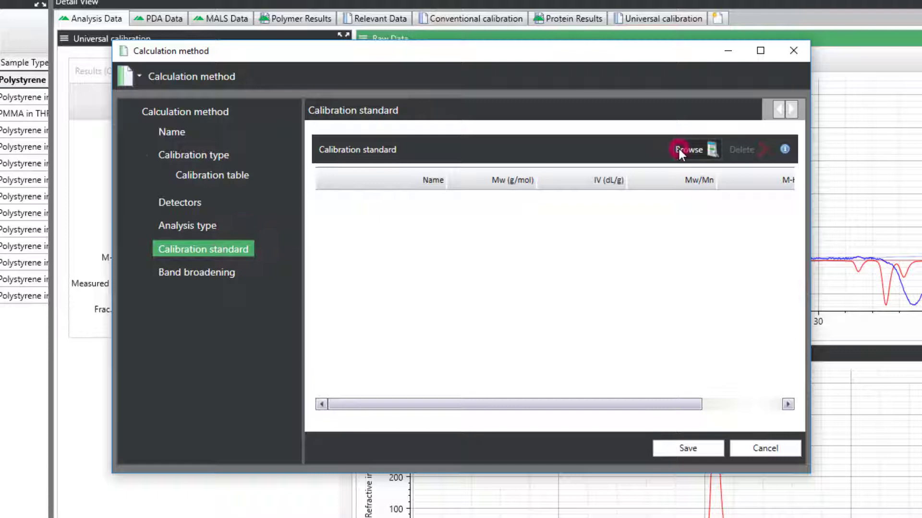
click(692, 150)
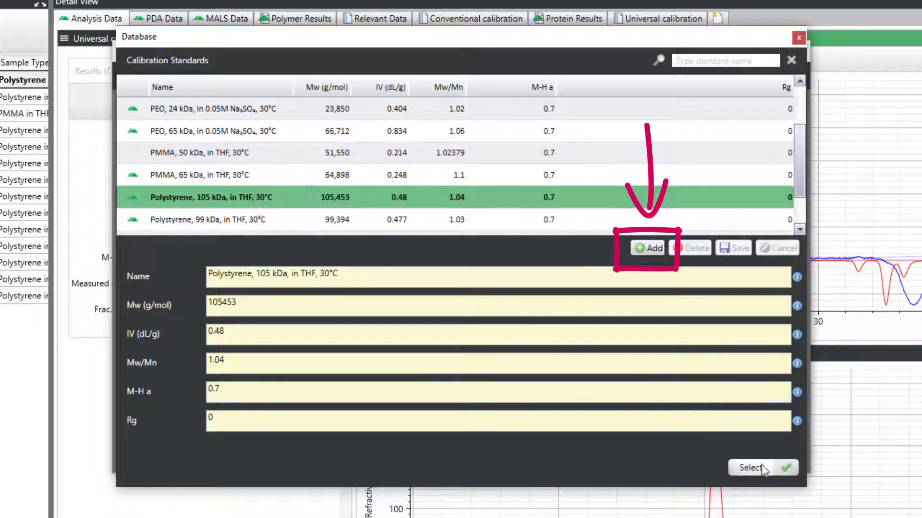
click(748, 467)
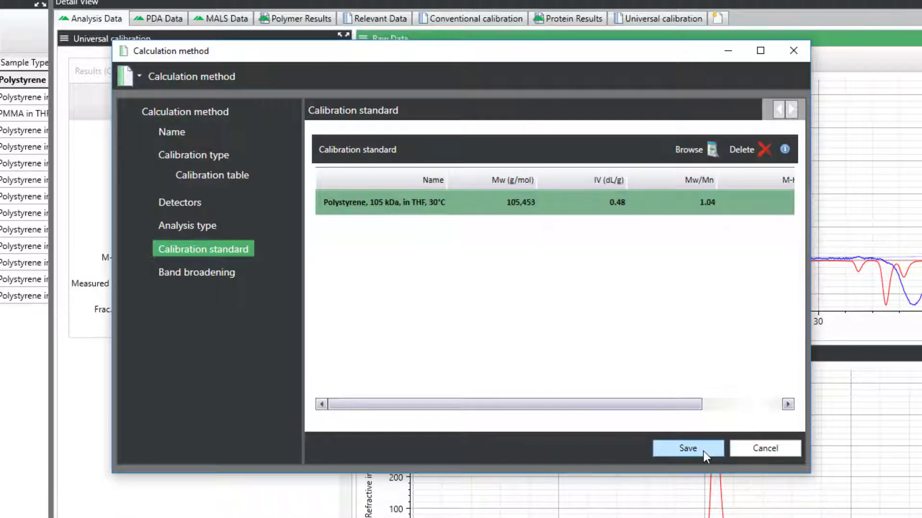
click(688, 448)
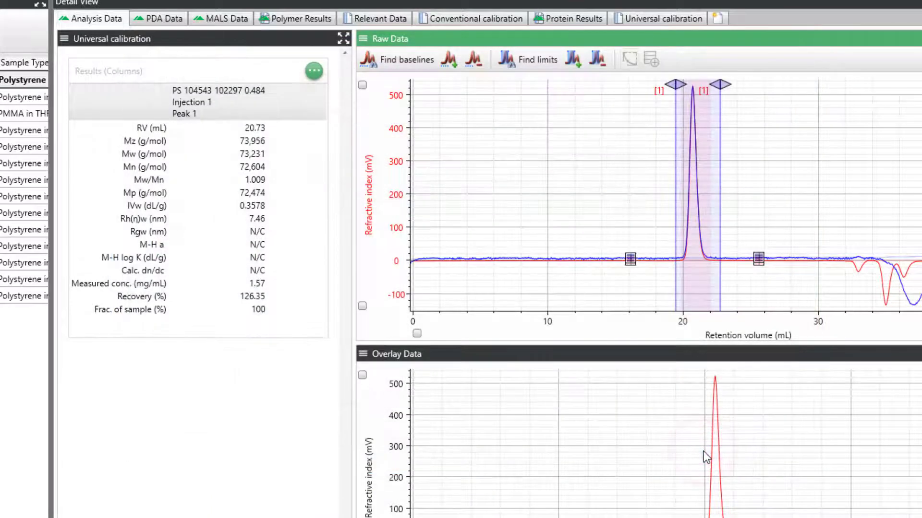
- Bracket the PS 1200 peak with limits and add it to the calibration table with Mp 1200
click(519, 39)
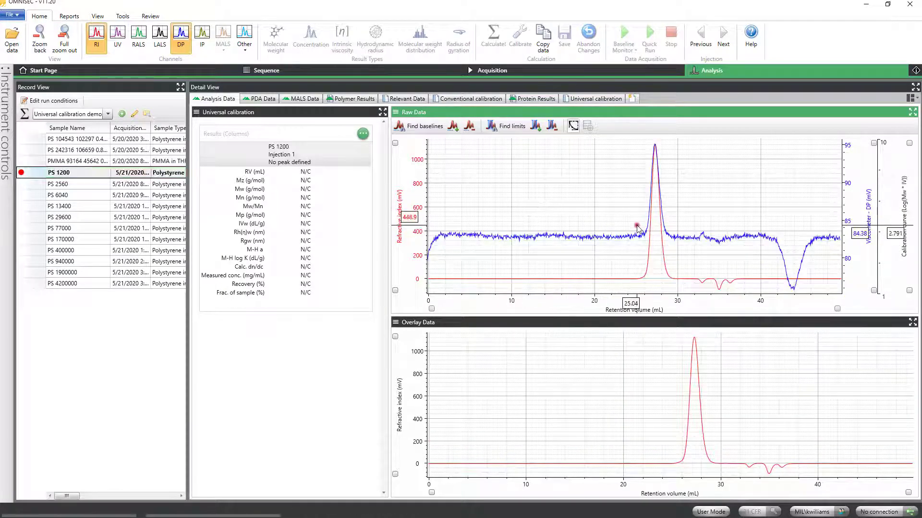
drag(634, 226, 679, 227)
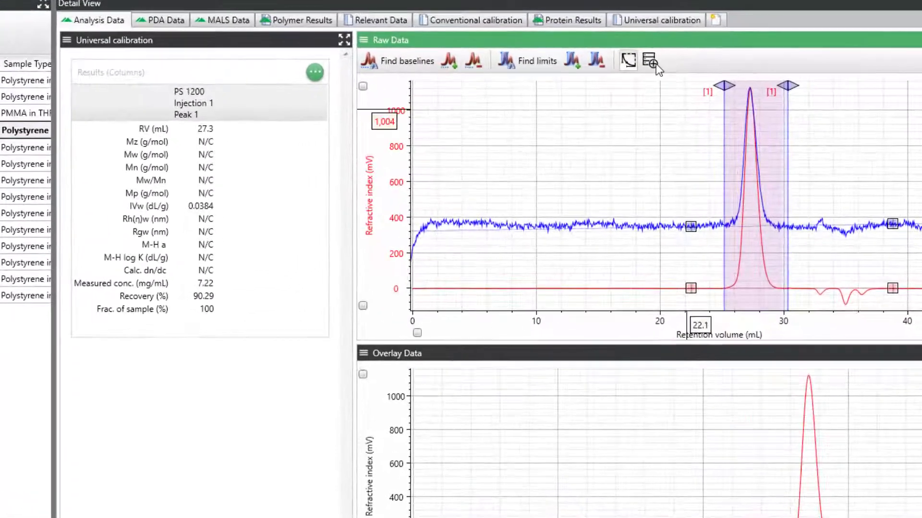
click(648, 60)
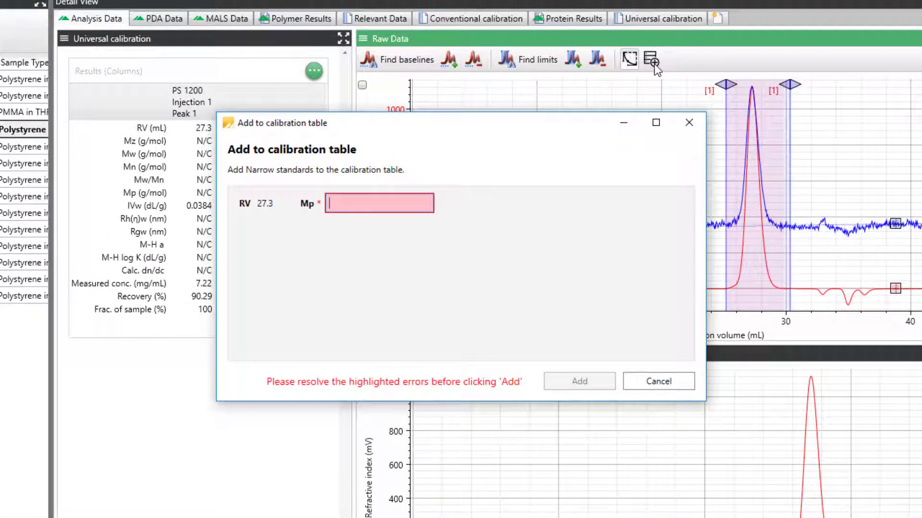
text(1200)
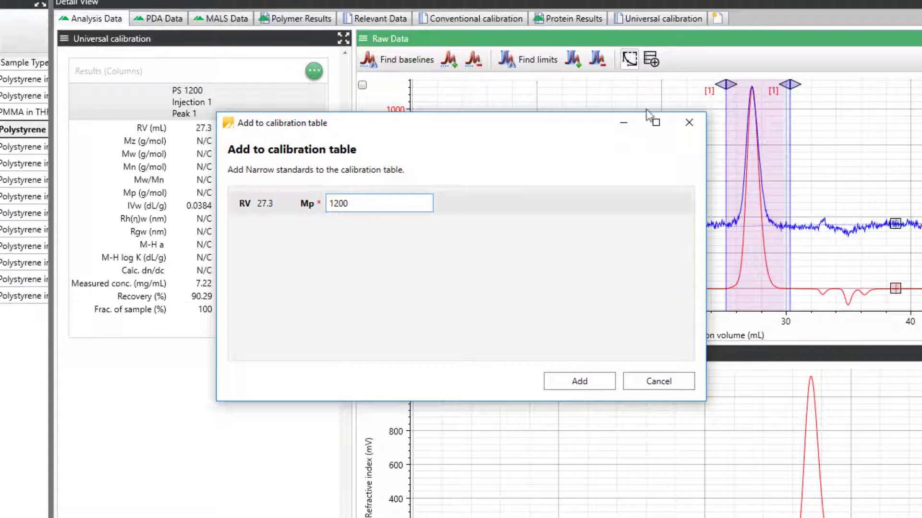
click(578, 381)
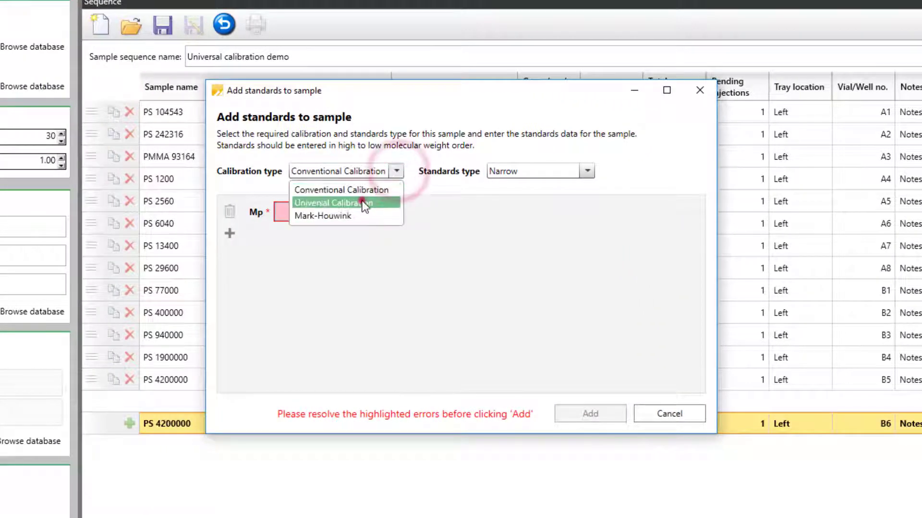
- Add universal-calibration standard data with Mp 2560 to the PS 2560 sample
click(335, 203)
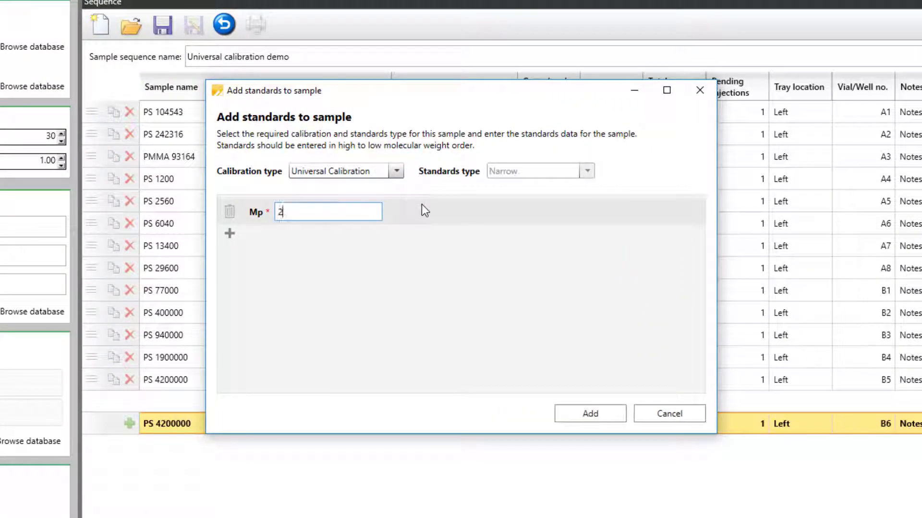
text(560)
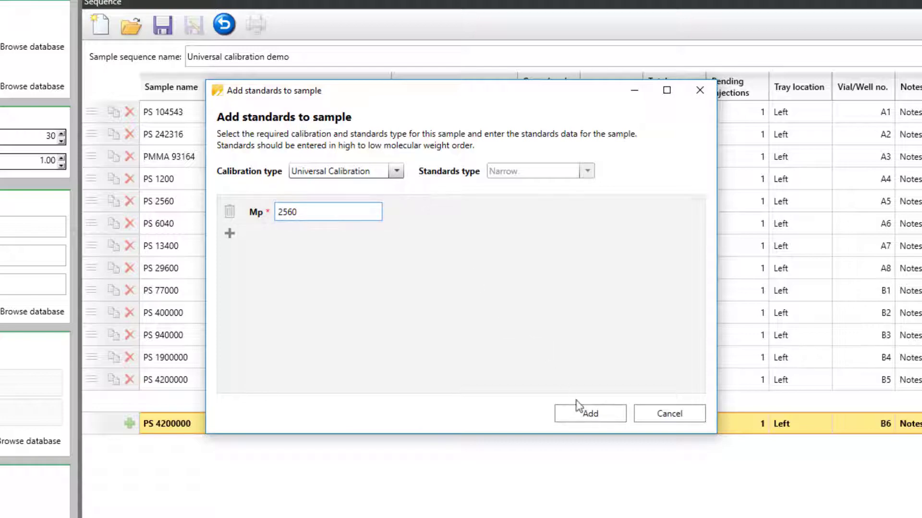
click(588, 413)
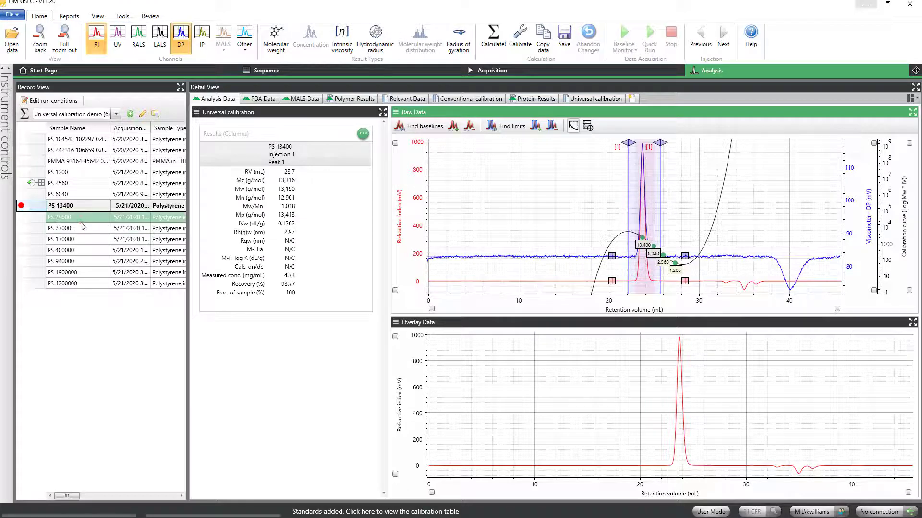
- Save the changed analysis results and view the PMMA sample against the polystyrene calibration curve
click(59, 206)
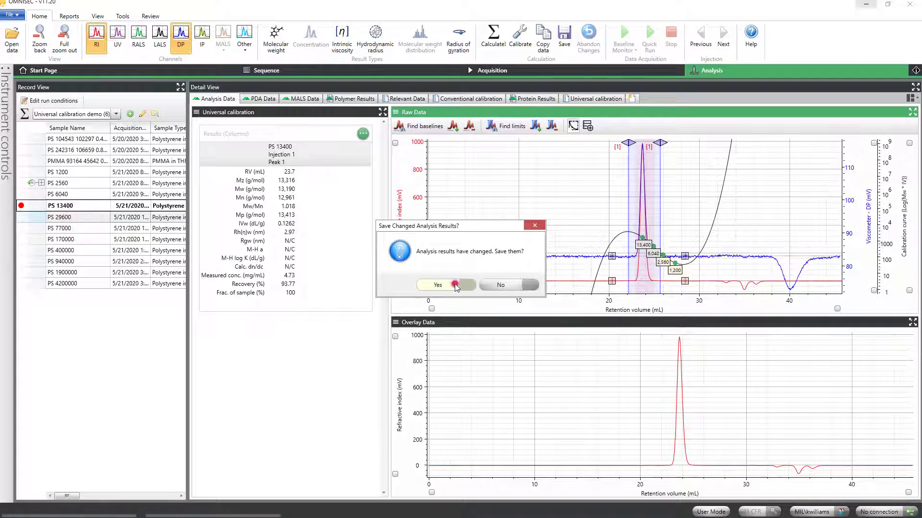
click(437, 285)
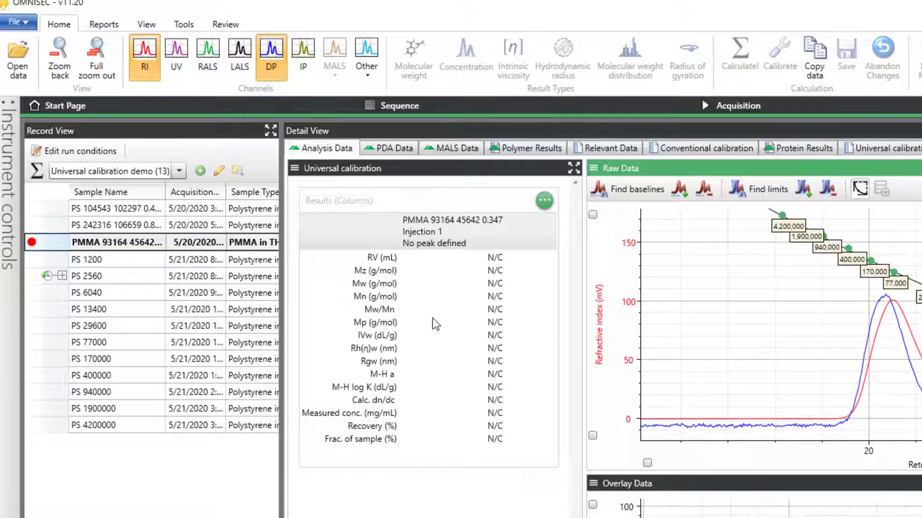
click(179, 171)
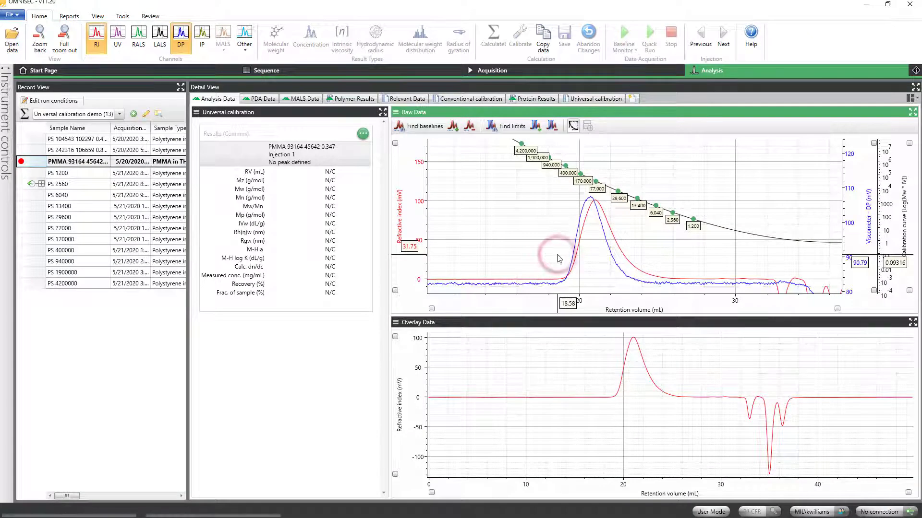
drag(557, 241, 677, 250)
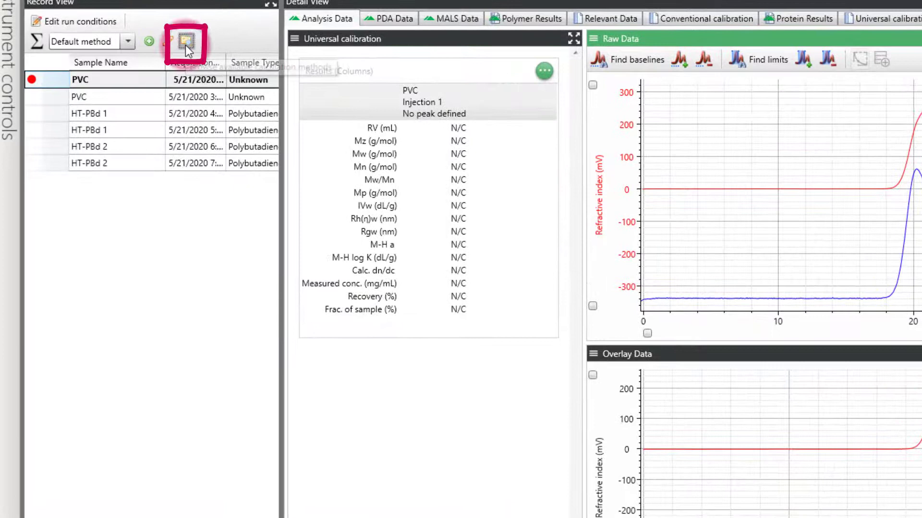
- Search all sequences for 'univer' and apply the Universal calibration demo (13) method
click(185, 41)
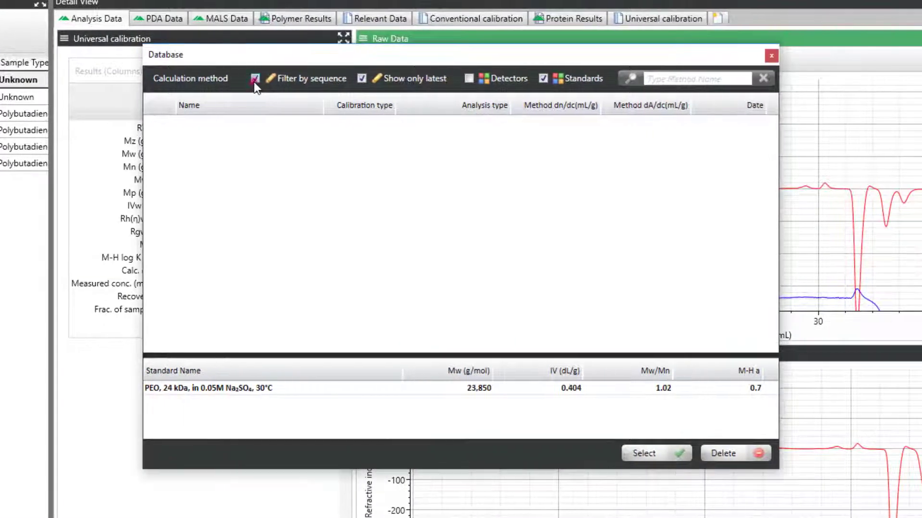
click(254, 78)
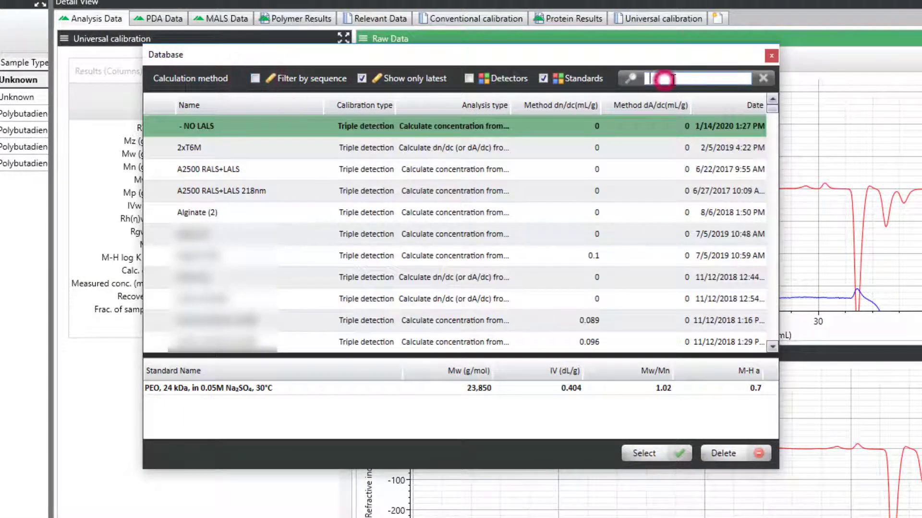
text(universal)
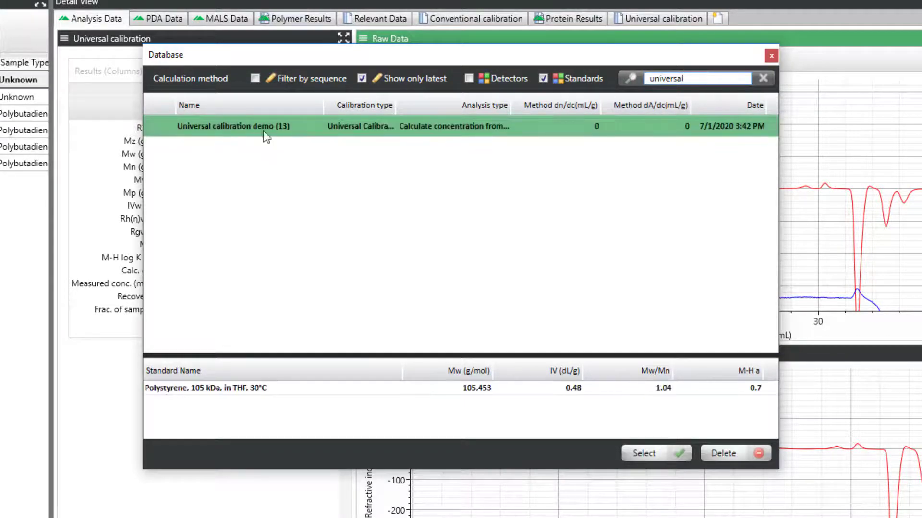
click(654, 454)
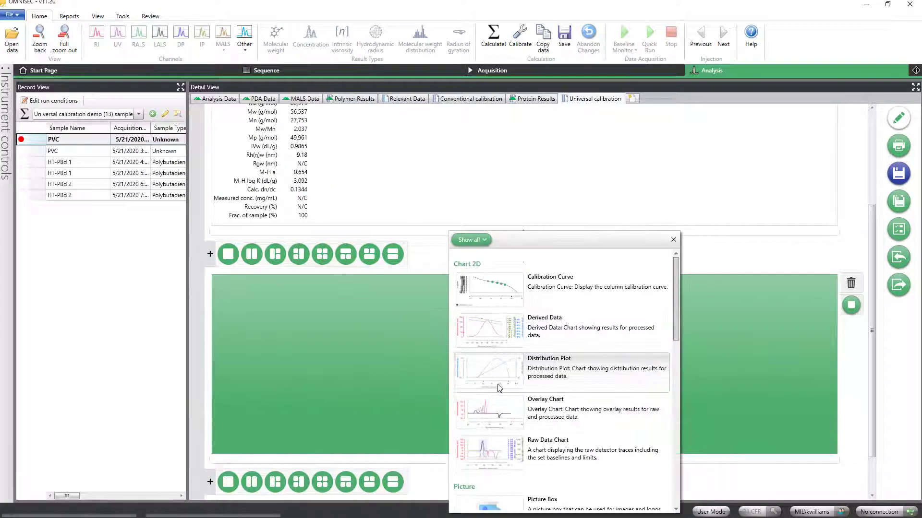
- Insert a Calibration Curve chart into the report
click(488, 289)
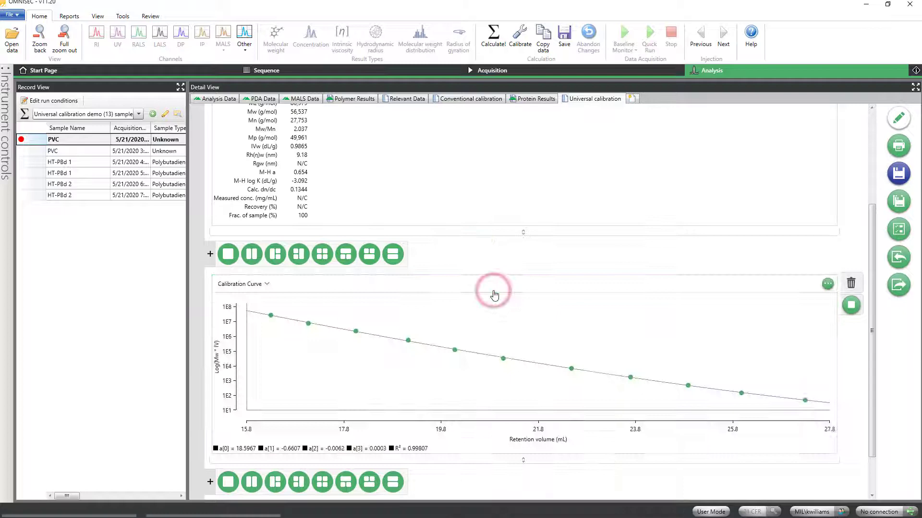